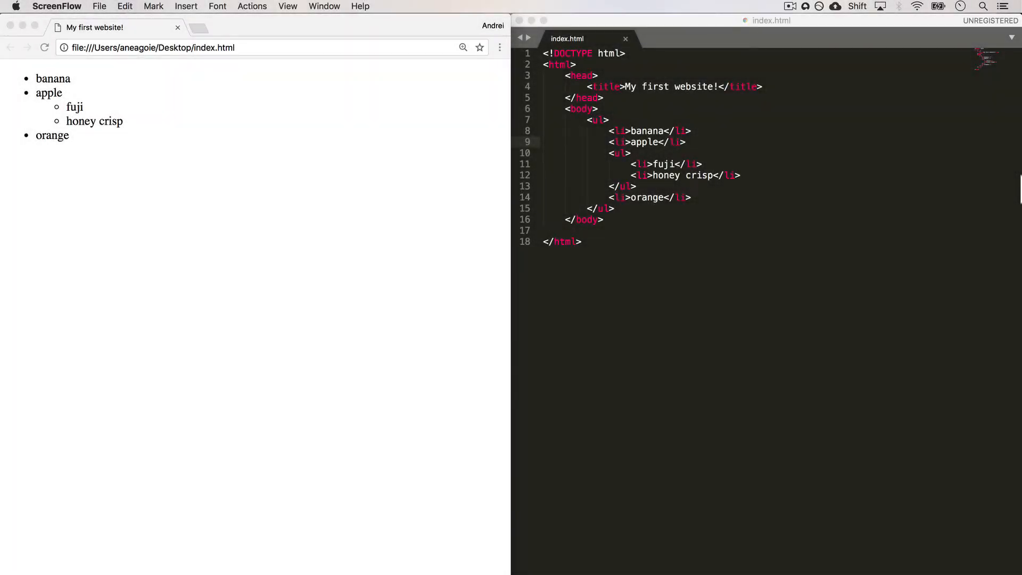
{"action": "mouse_move", "coordinate": [773, 139]}
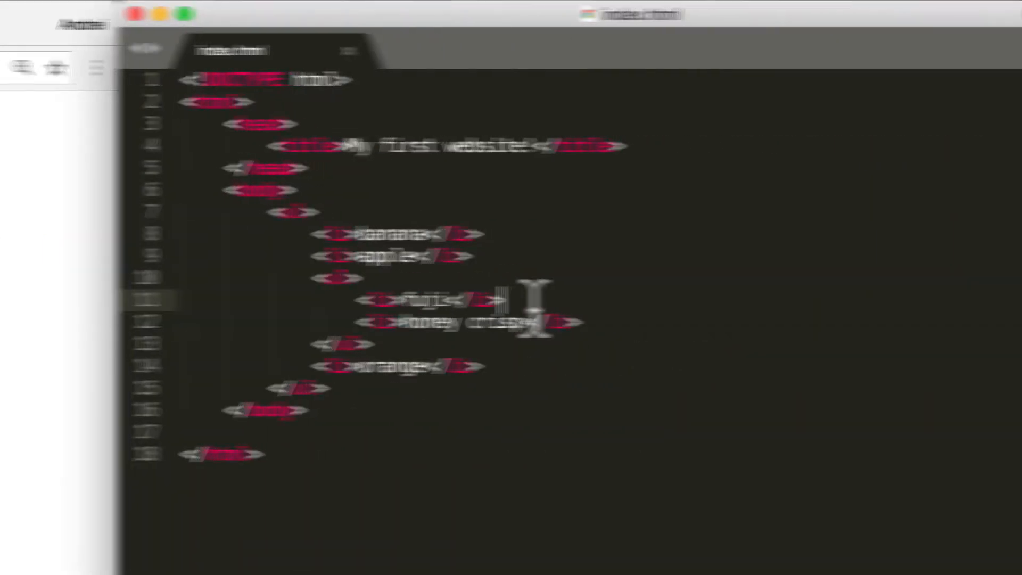
Step: Add a <br> after the fuji item, save, and preview the gap in Chrome
{"action": "type", "text": "<br"}
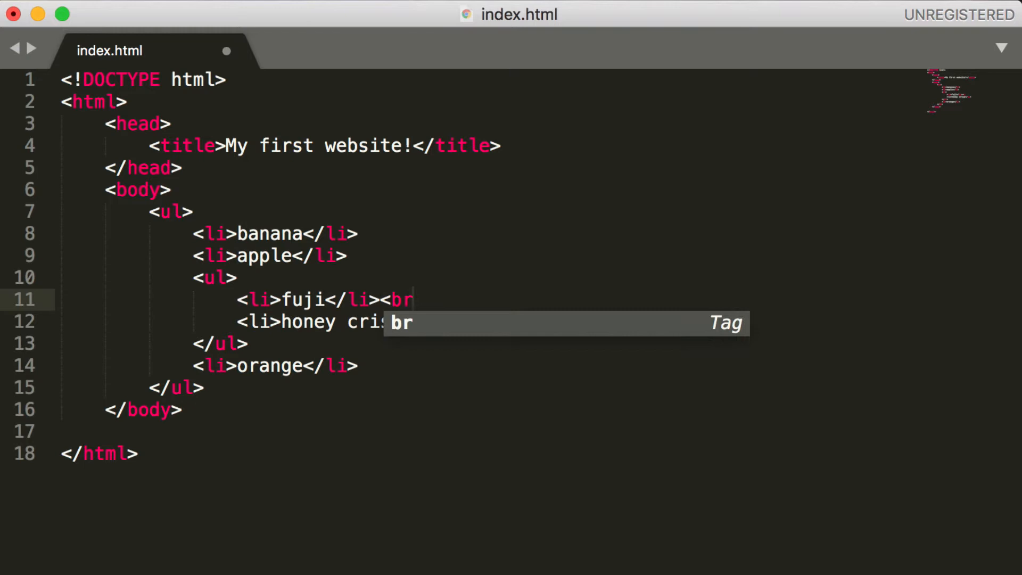
{"action": "key", "text": "cmd+s"}
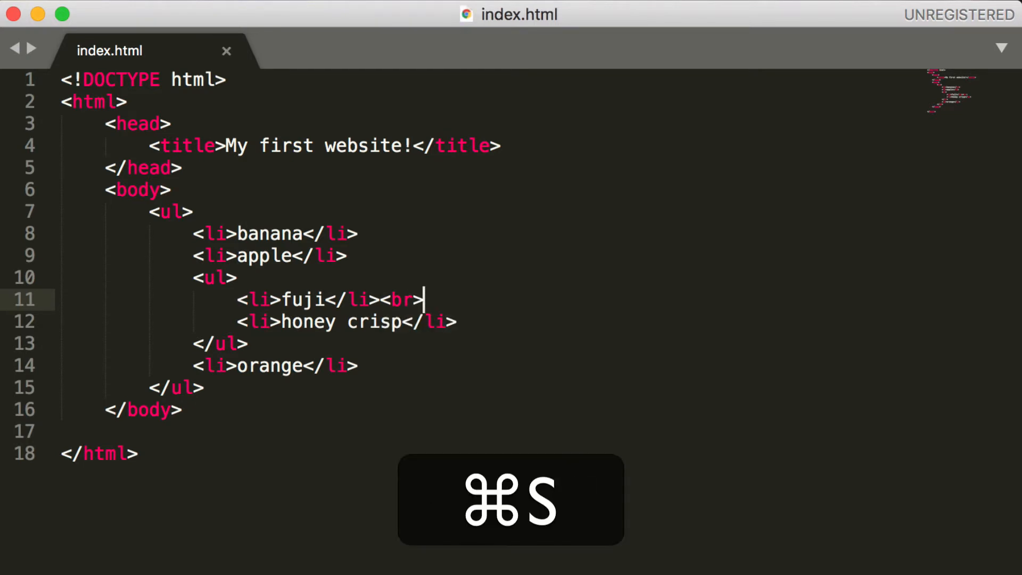
{"action": "key", "text": "cmd+r"}
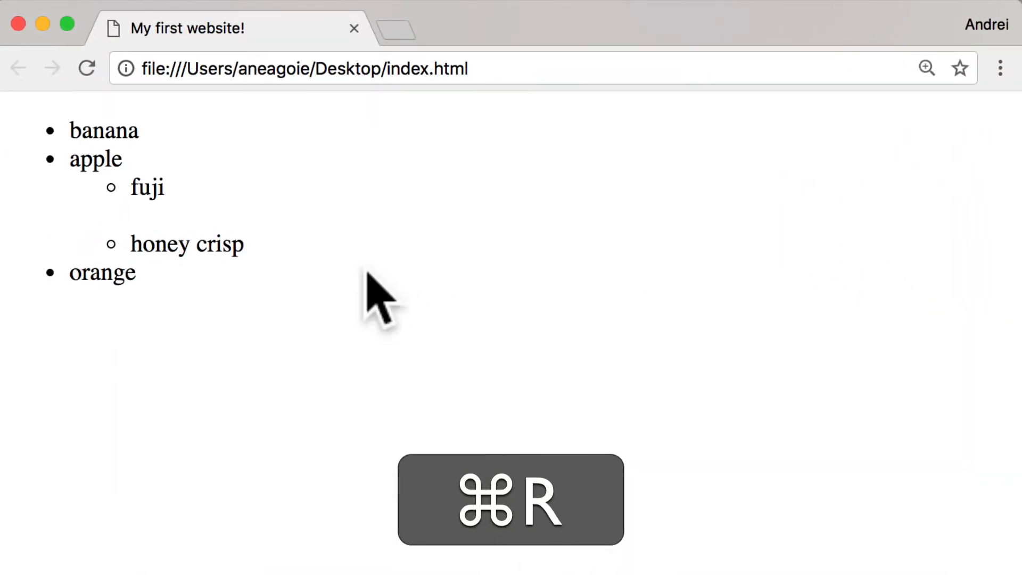
{"action": "key", "text": "cmd+r"}
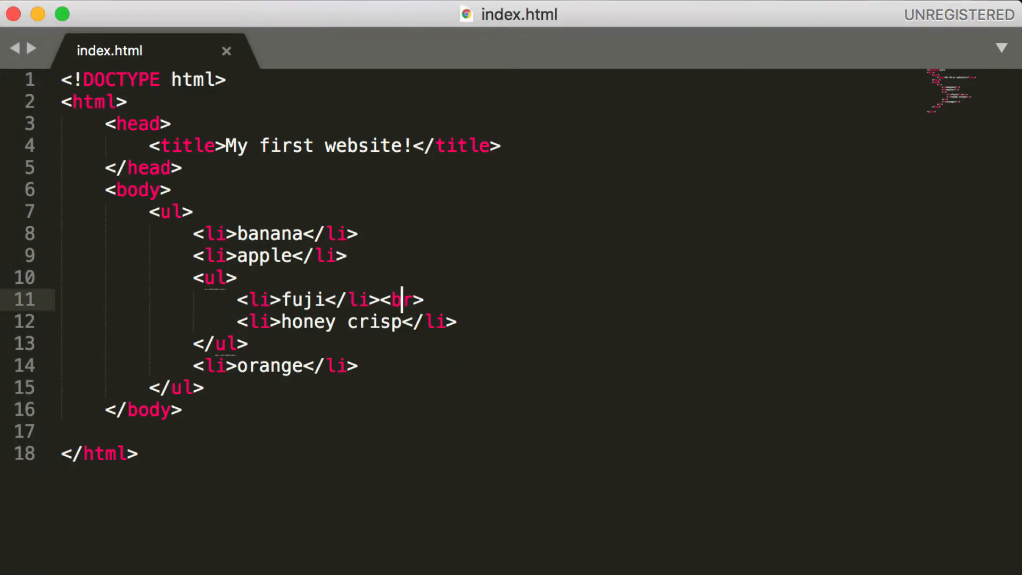
Step: Make the break self-closing as <br/> and begin an <img tag below fuji
{"action": "type", "text": "r"}
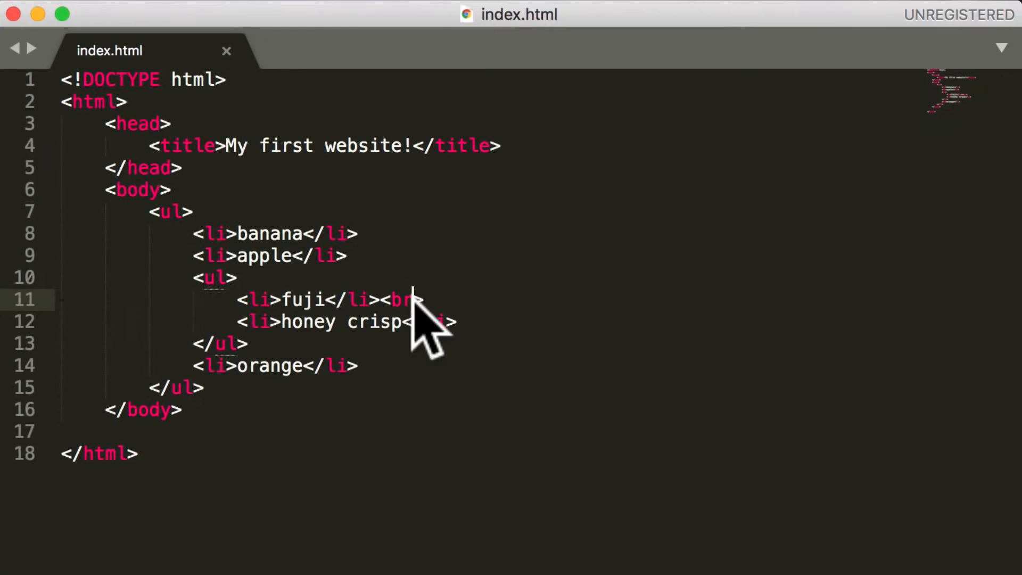
{"action": "type", "text": "/>"}
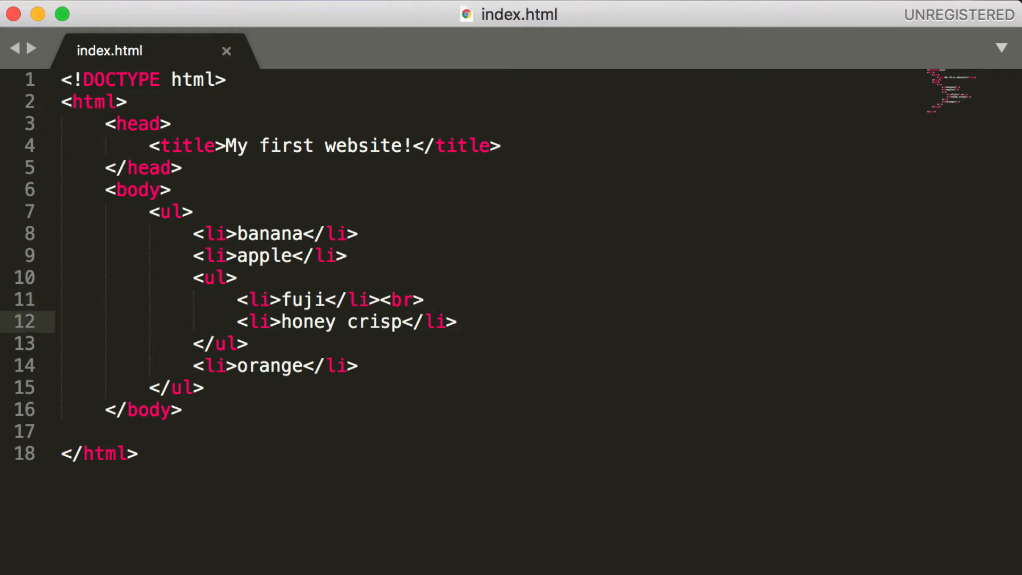
{"action": "type", "text": "<img"}
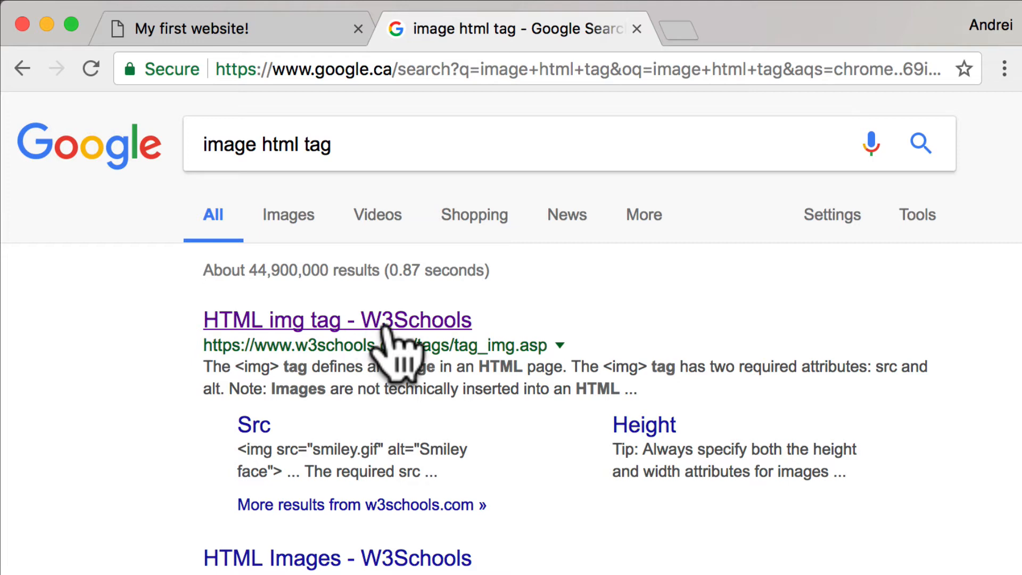
Step: Reach the W3Schools HTML img tag reference and its live Try it Yourself example
{"action": "left_click", "coordinate": [337, 321]}
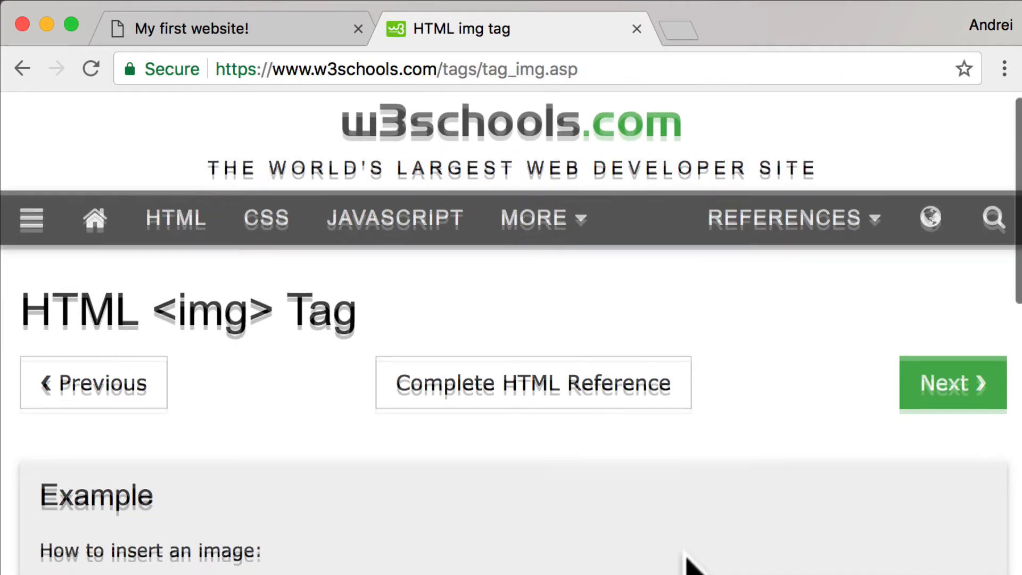
{"action": "scroll", "scroll_direction": "down", "scroll_amount": 3}
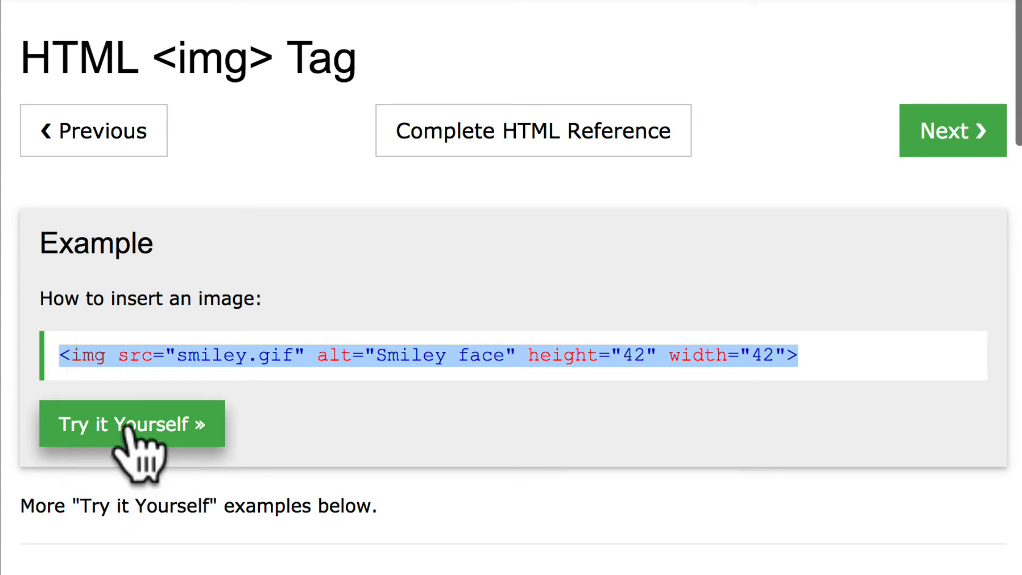
{"action": "left_click", "coordinate": [132, 424]}
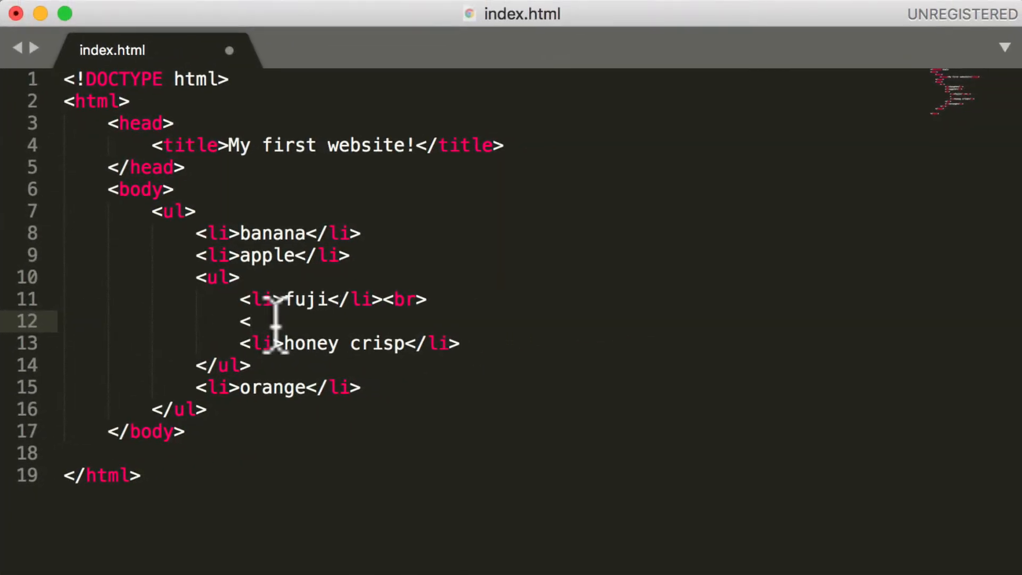
Step: Write <img src="" on the new line below fuji
{"action": "type", "text": "img s"}
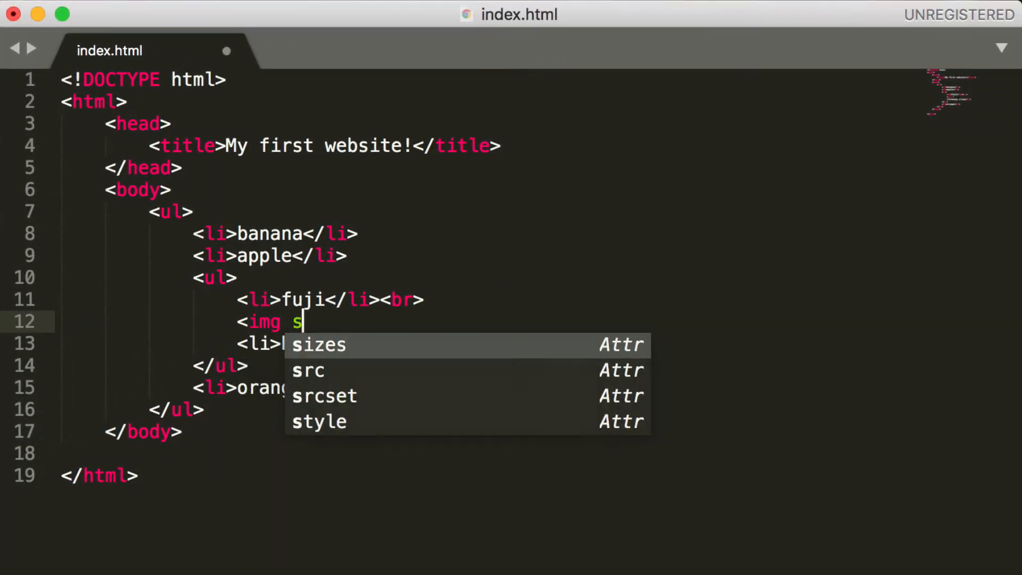
{"action": "type", "text": "rc="}
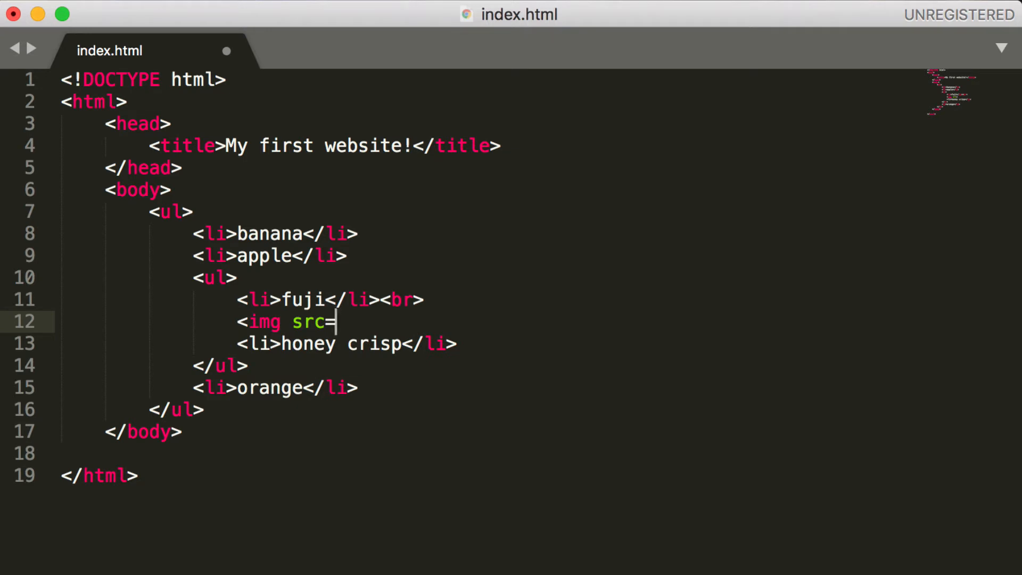
{"action": "type", "text": "\"\""}
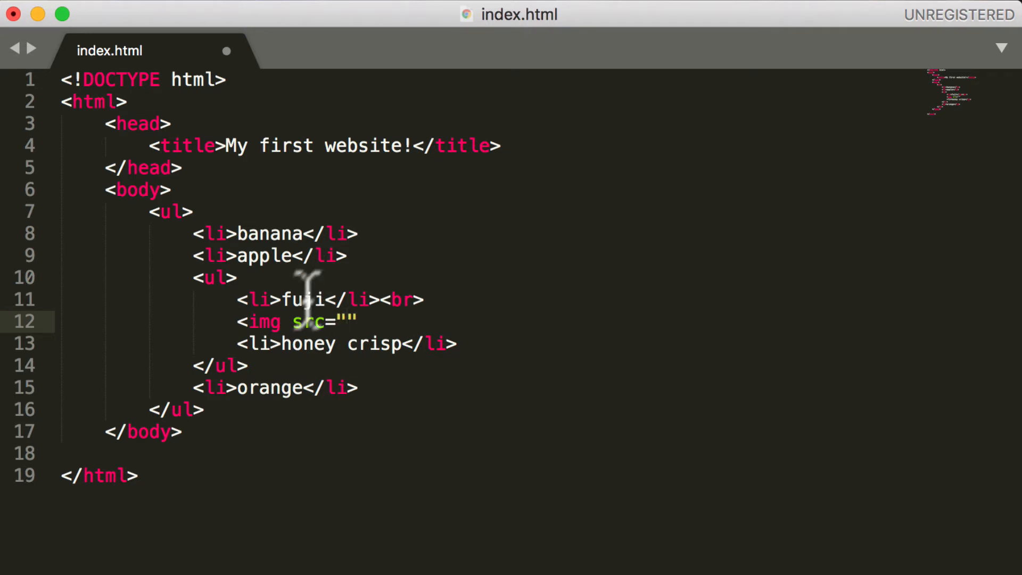
{"action": "mouse_move", "coordinate": [326, 339]}
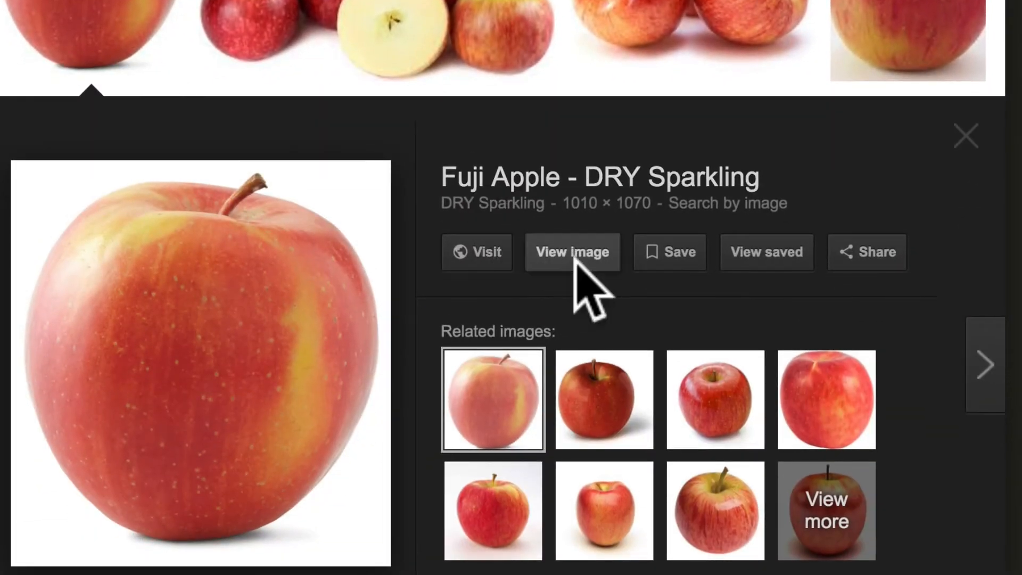
Step: View the full-size DRY Sparkling Fuji apple image to get its URL
{"action": "left_click", "coordinate": [572, 252]}
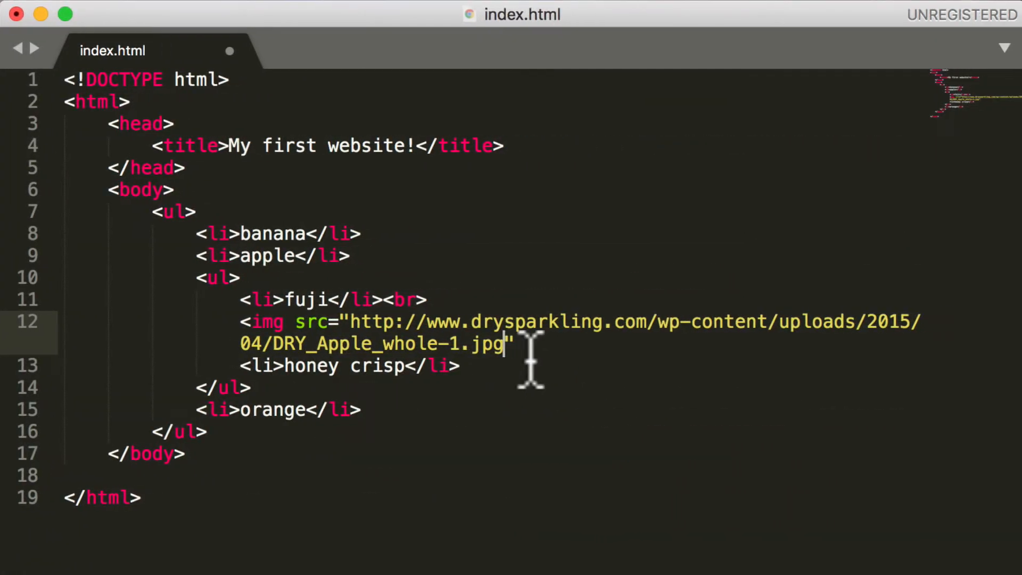
Step: Close the Fuji img tag with > and view the oversized apple photo on the reloaded page
{"action": "type", "text": ">"}
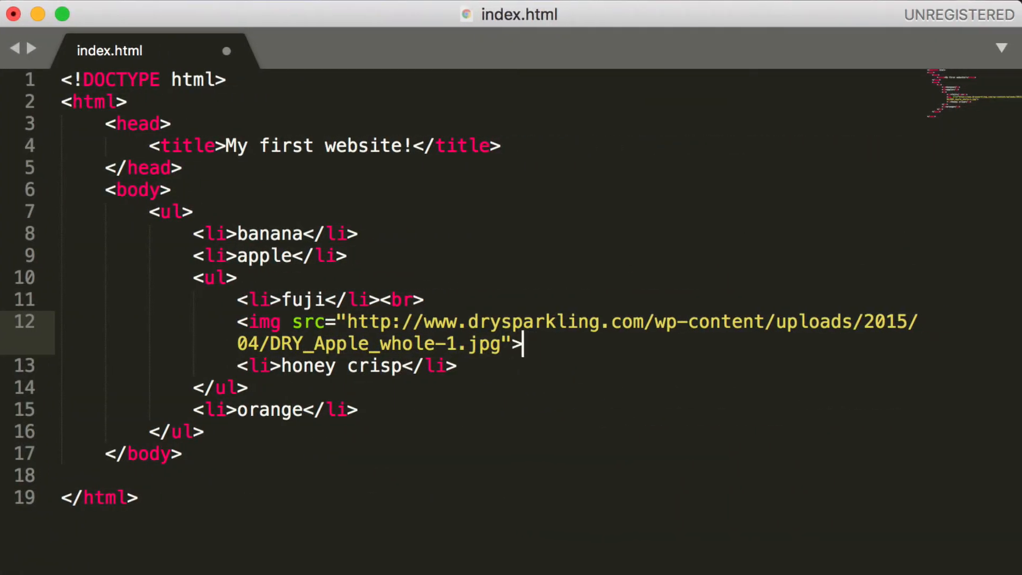
{"action": "key", "text": "Backspace"}
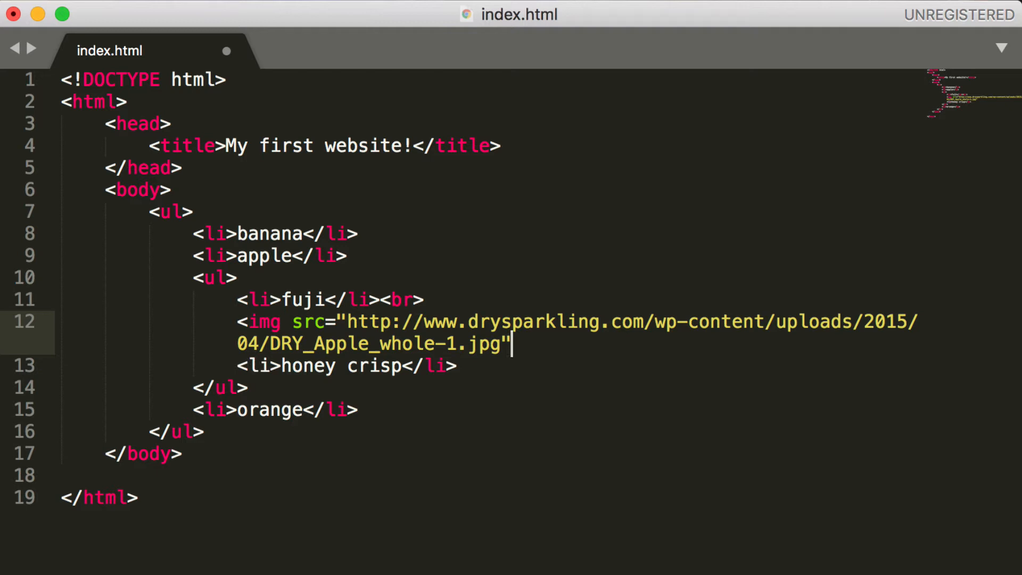
{"action": "type", "text": ">"}
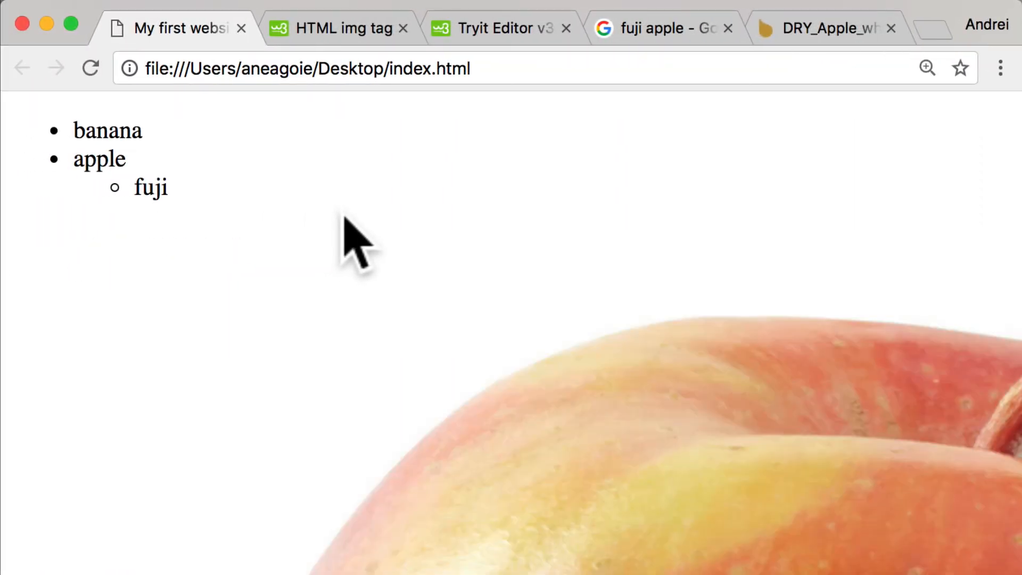
{"action": "scroll", "scroll_direction": "down", "scroll_amount": 3}
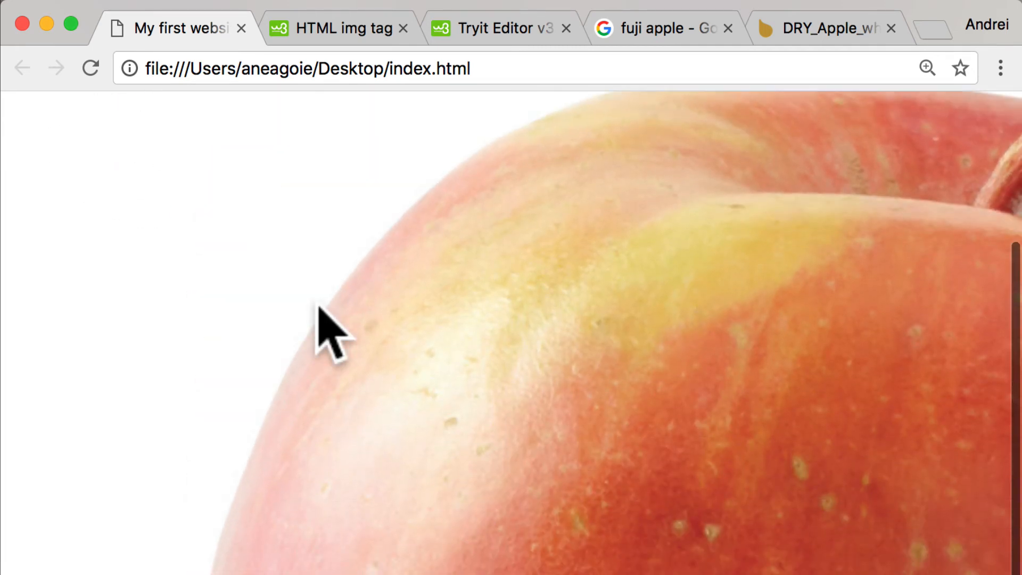
{"action": "scroll", "scroll_direction": "down", "scroll_amount": 3}
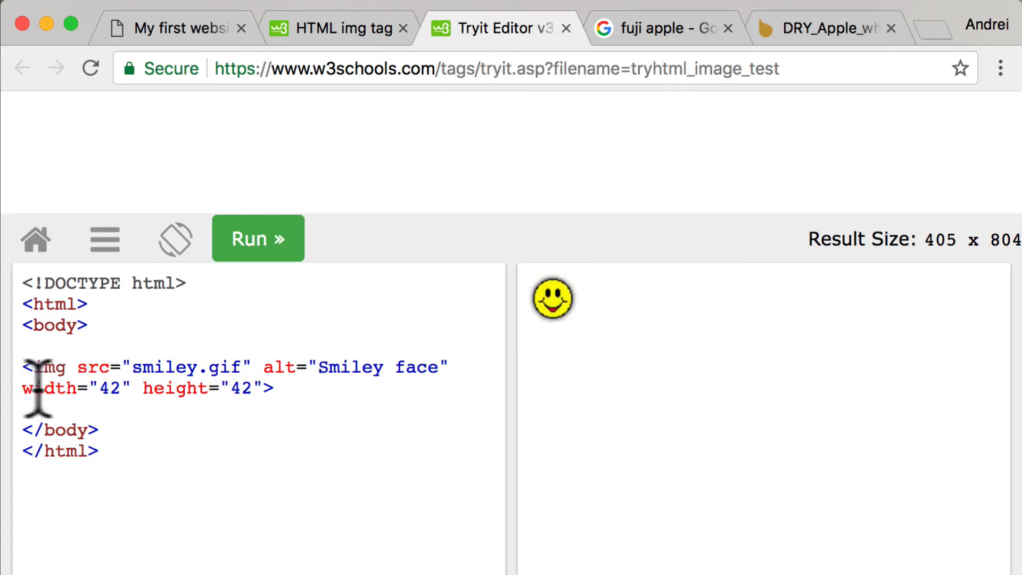
Step: Add width="42" height="42" to the Fuji img tag and start a second img with the DRY Sparkling URL
{"action": "left_click_drag", "start_coordinate": [24, 388], "coordinate": [266, 387]}
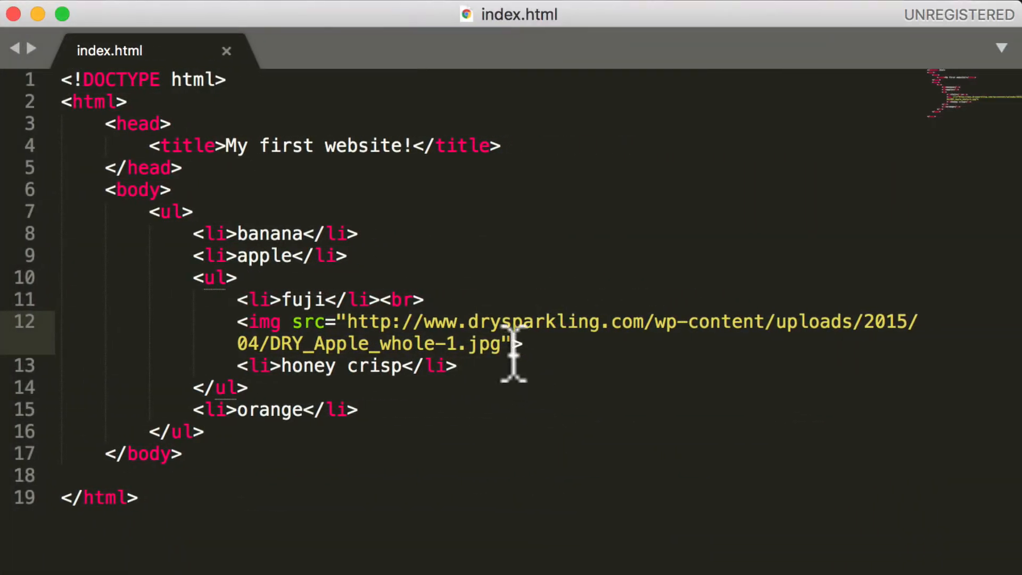
{"action": "type", "text": "width=\"42\" height=\"42\""}
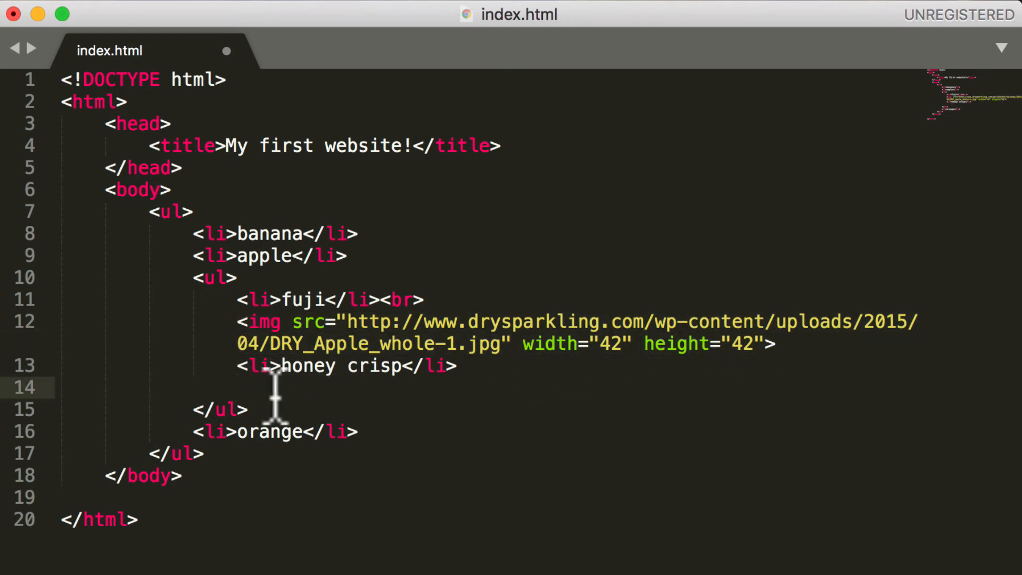
{"action": "type", "text": "<img src=\"http://www.drysparkling.com/wp-content/uploads/2015/04/DRY_Apple_whole-1.jpg\" width=\"42\" height=\"42\">"}
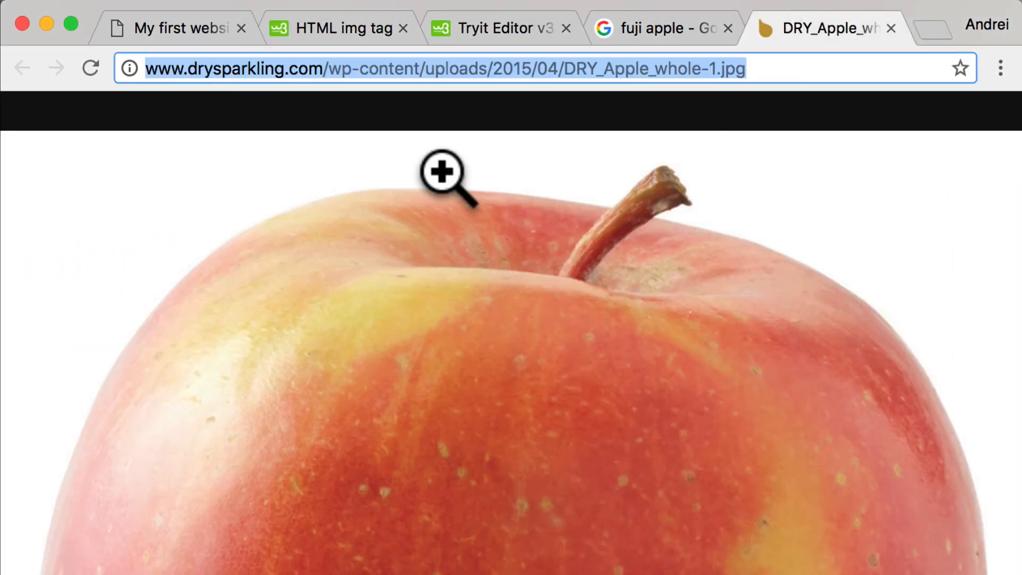
Step: Search Google Images for 'honey crip' apples to pick a Honeycrisp photo
{"action": "type", "text": "honey crip apple"}
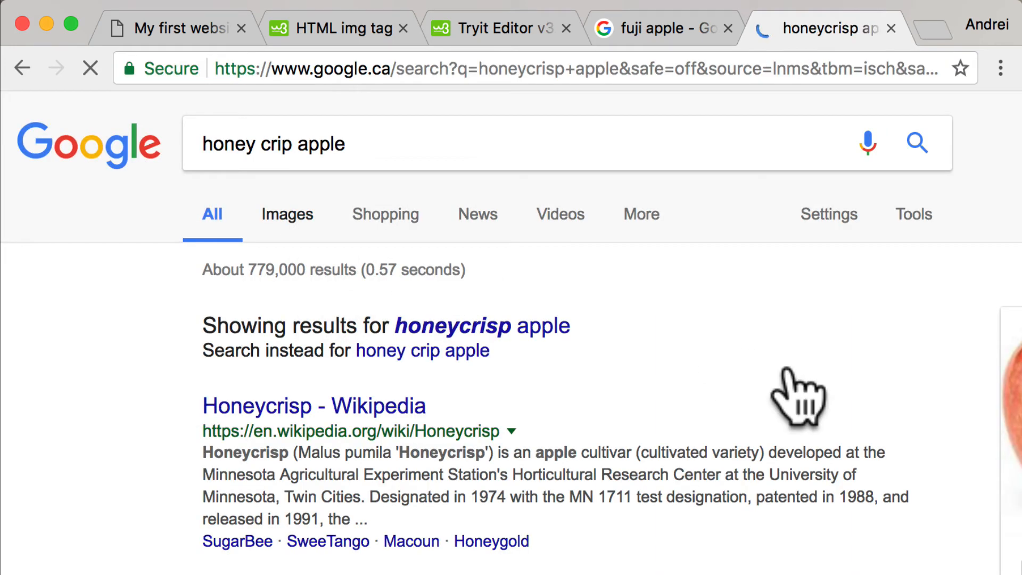
{"action": "left_click", "coordinate": [286, 214]}
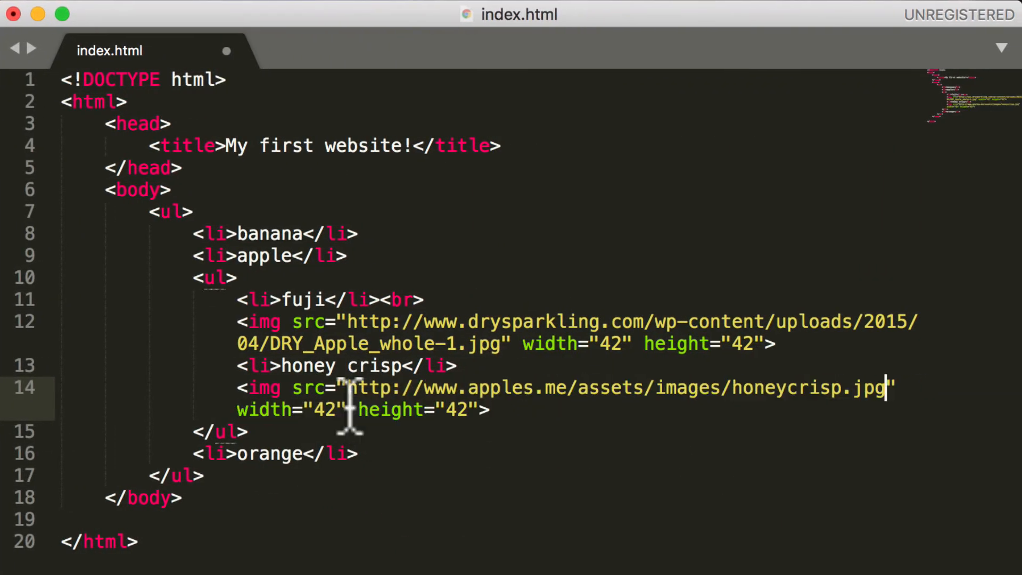
{"action": "mouse_move", "coordinate": [609, 440]}
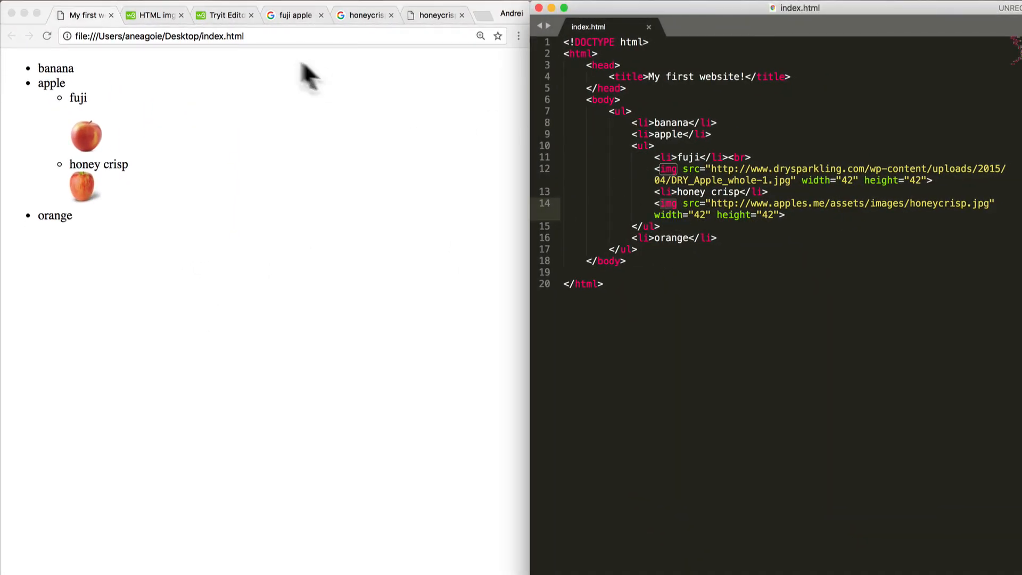
Step: Locate and highlight the alt attribute in the W3Schools img Attributes table, then view the Tryit example
{"action": "left_click", "coordinate": [154, 14]}
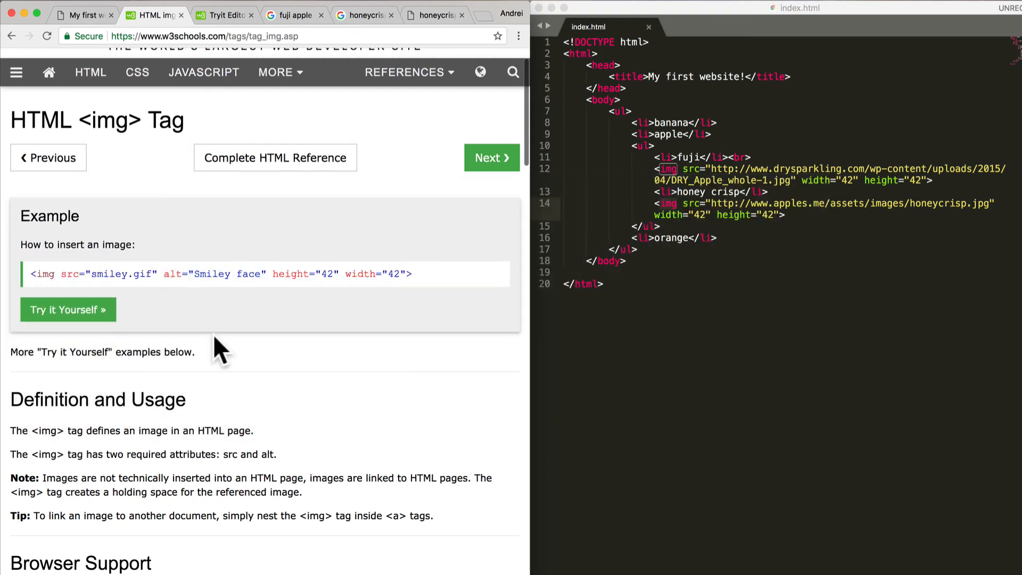
{"action": "scroll", "scroll_direction": "down", "scroll_amount": 3}
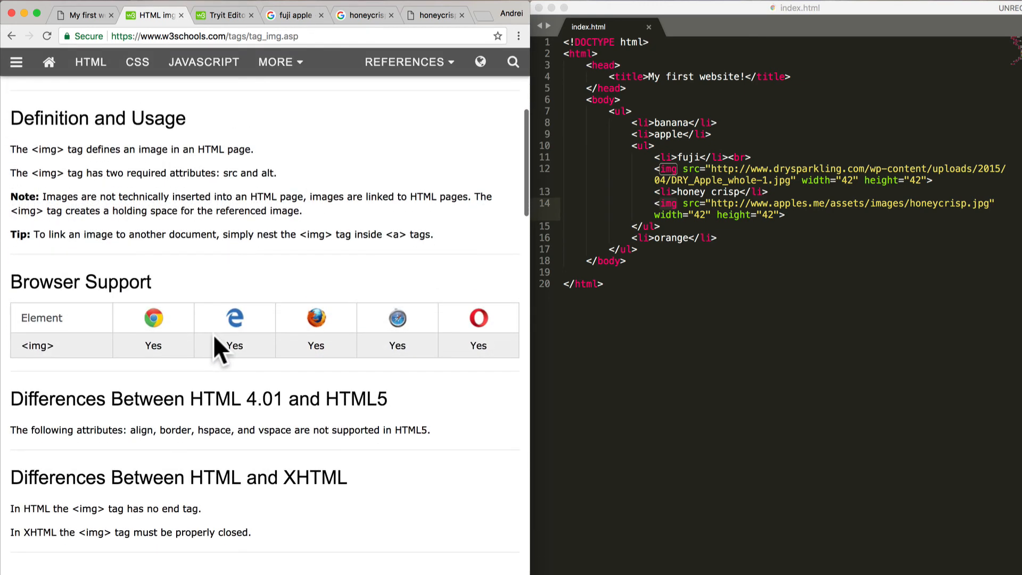
{"action": "scroll", "scroll_direction": "down", "scroll_amount": 3}
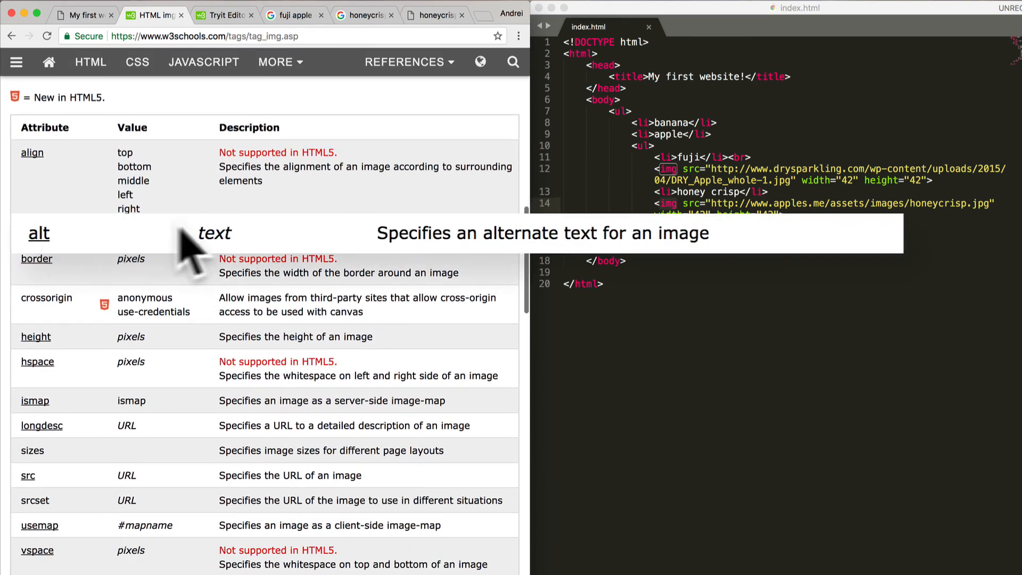
{"action": "left_click_drag", "start_coordinate": [443, 233], "coordinate": [565, 234]}
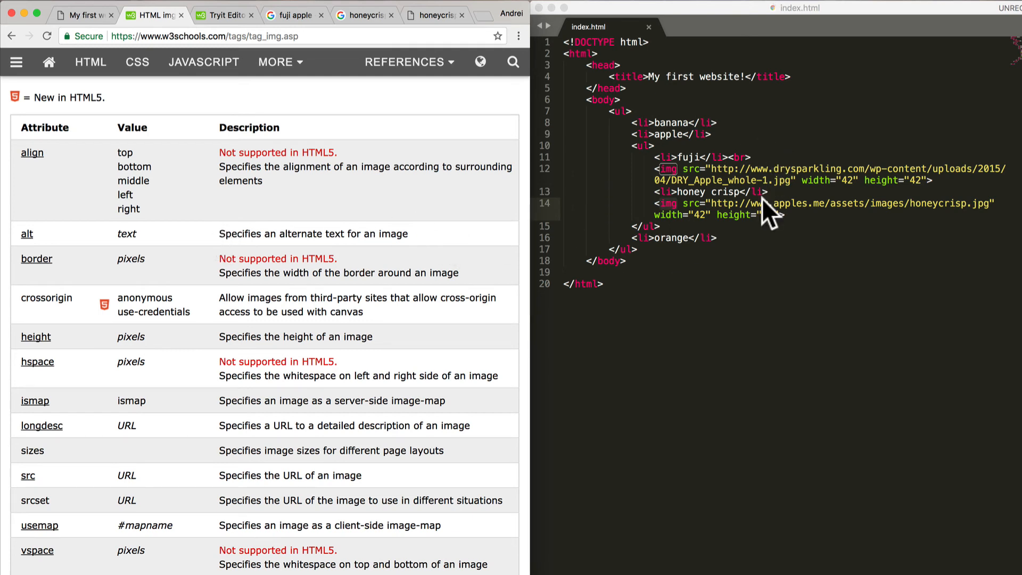
{"action": "left_click", "coordinate": [223, 15]}
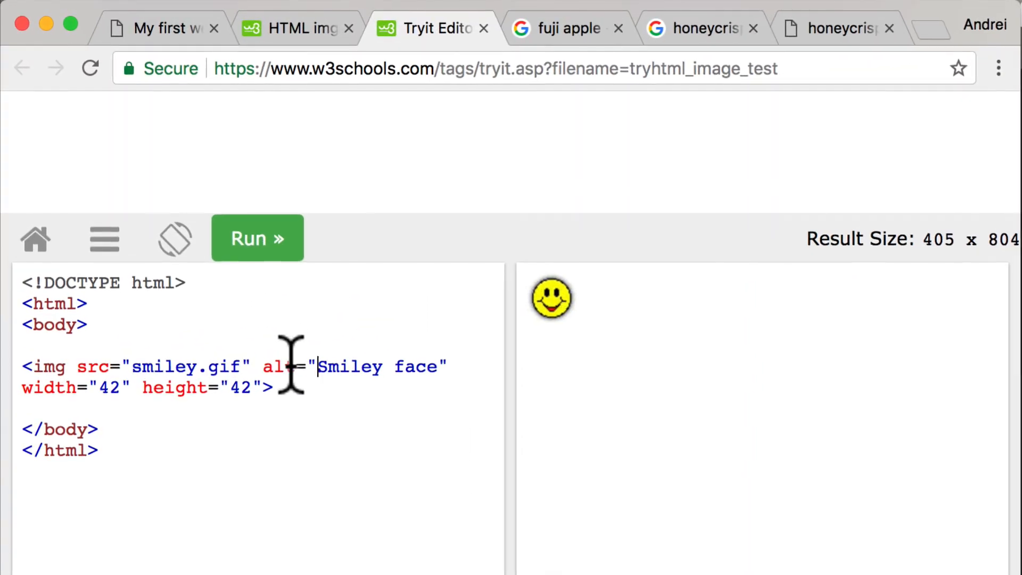
{"action": "left_click_drag", "start_coordinate": [318, 366], "coordinate": [440, 366]}
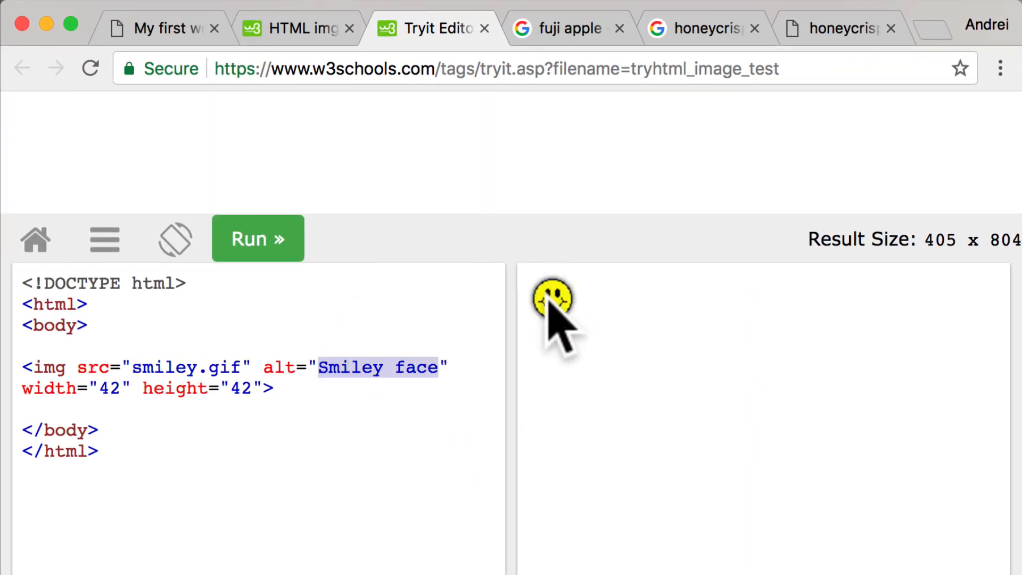
{"action": "mouse_move", "coordinate": [557, 385]}
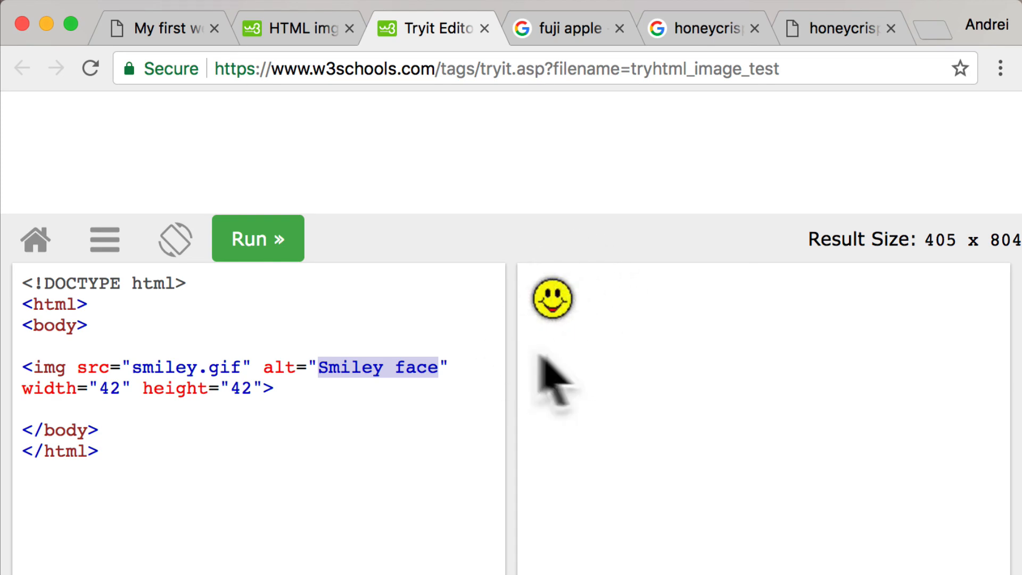
{"action": "mouse_move", "coordinate": [553, 309]}
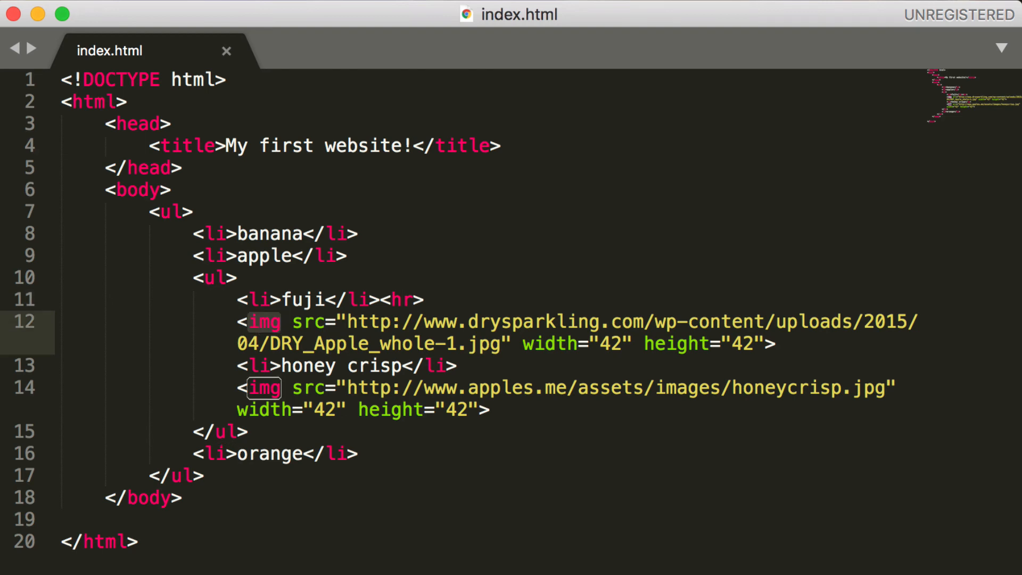
Step: Place the cursor at the Fuji image line to change <br> to <hr>
{"action": "left_click", "coordinate": [316, 322]}
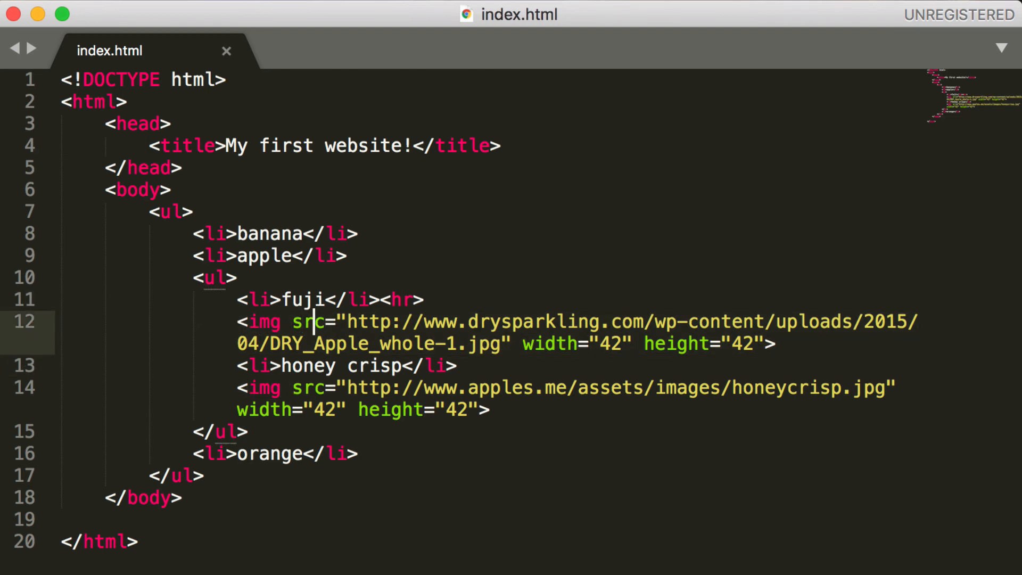